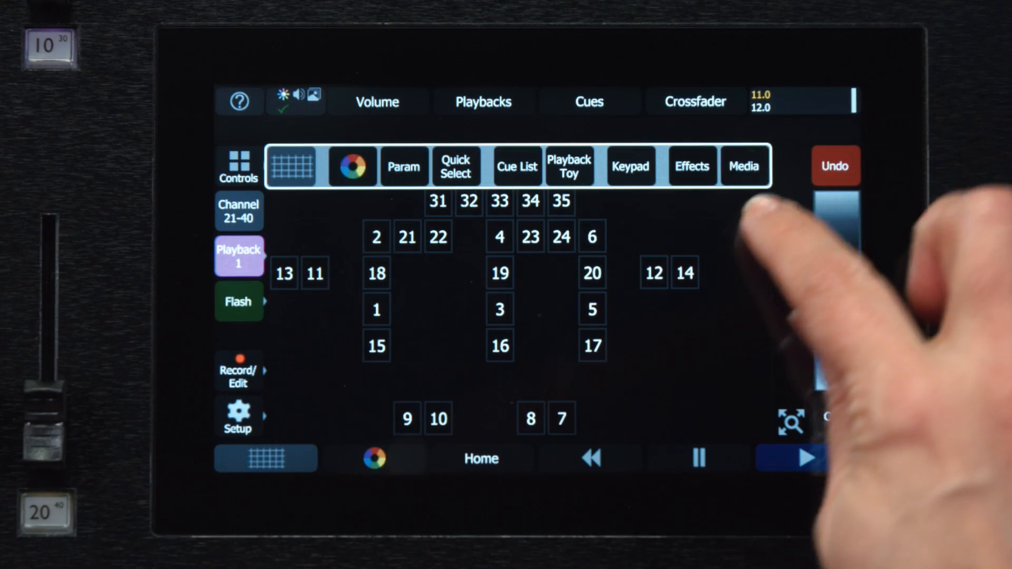
Set the Mixer section's Source to Line on the Media Audio page.
left_click(743, 165)
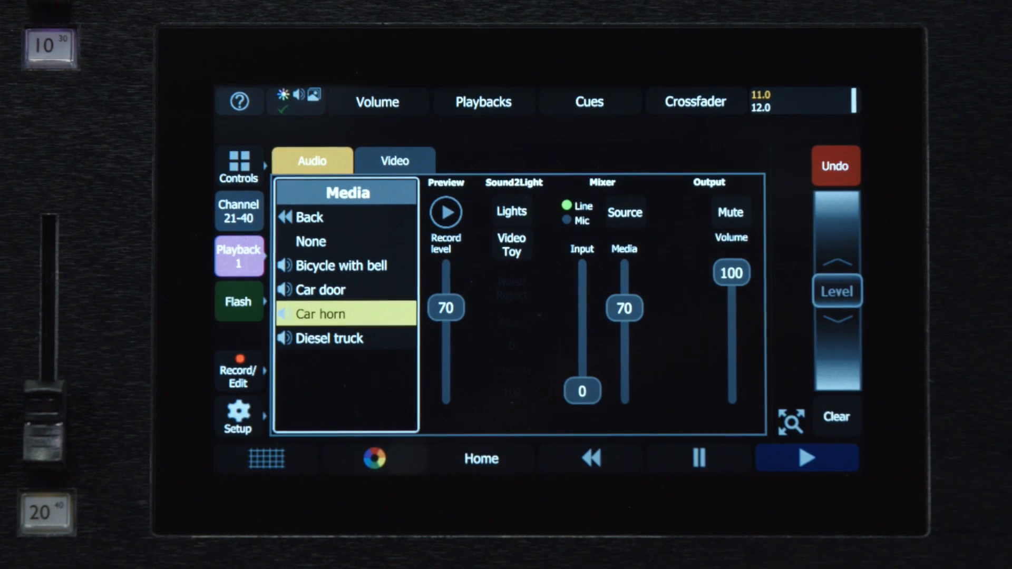
left_click(623, 212)
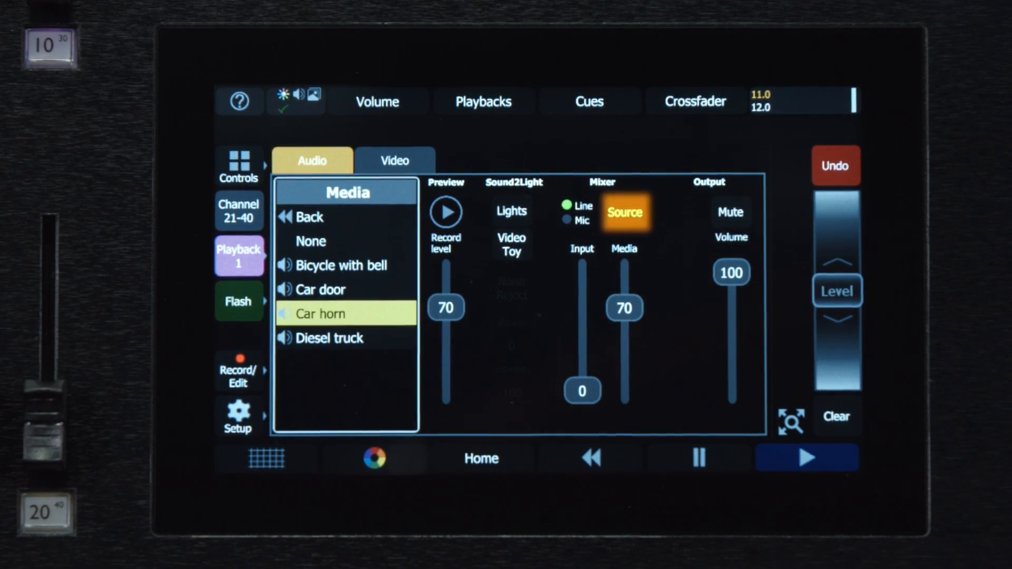
left_click(578, 208)
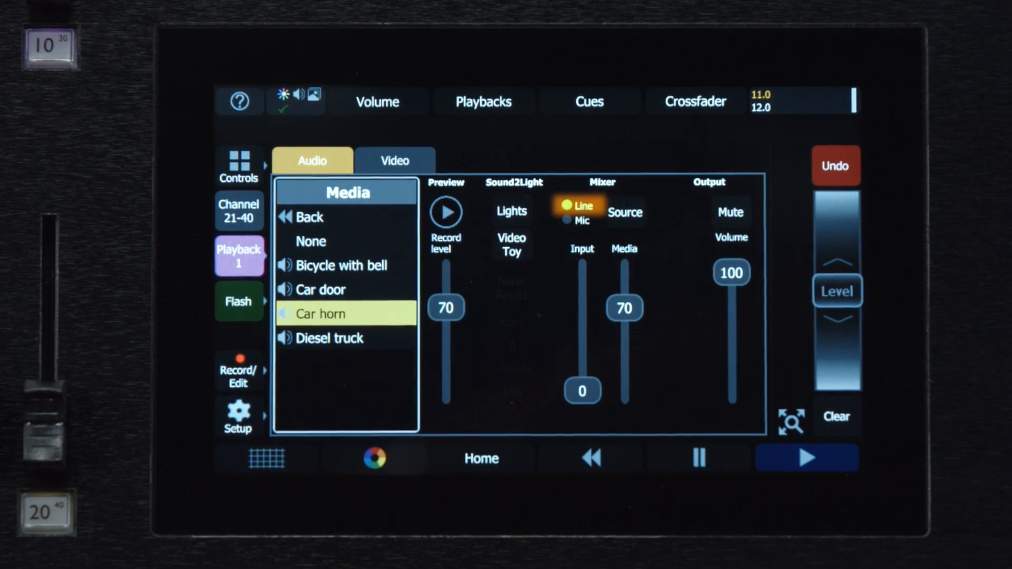
left_click(580, 207)
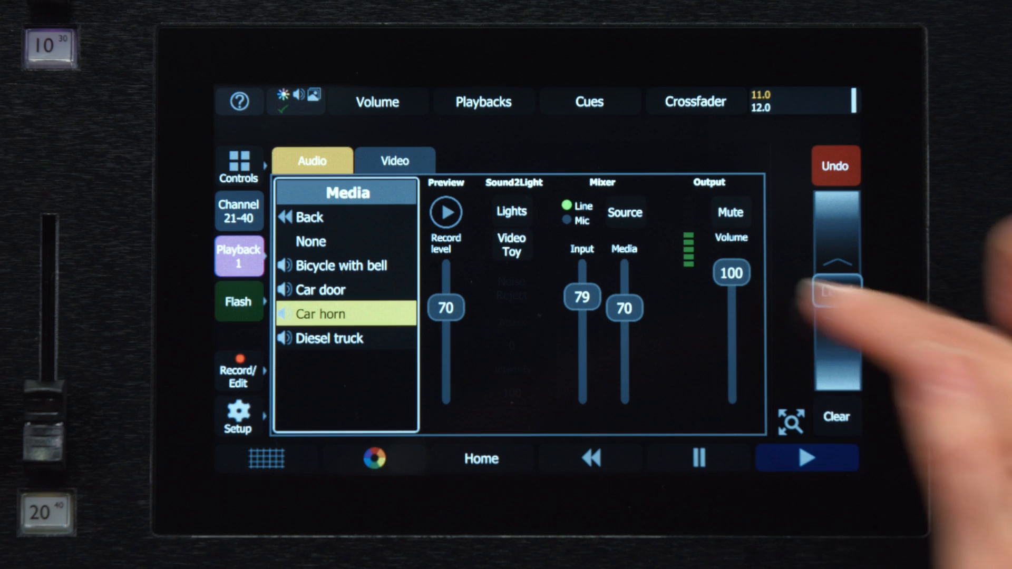
Drag the Mixer Input slider from 0 up to 79.
left_click_drag(730, 271, 729, 303)
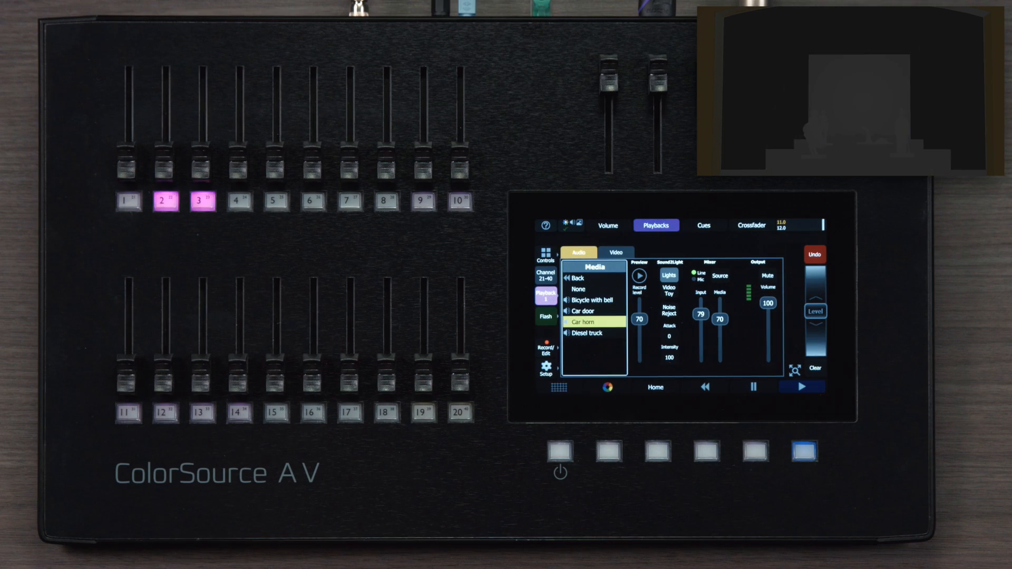
Enable Sound2Light on Lights so audio pulses playbacks 1–3 in pink, green and cyan.
left_click(128, 201)
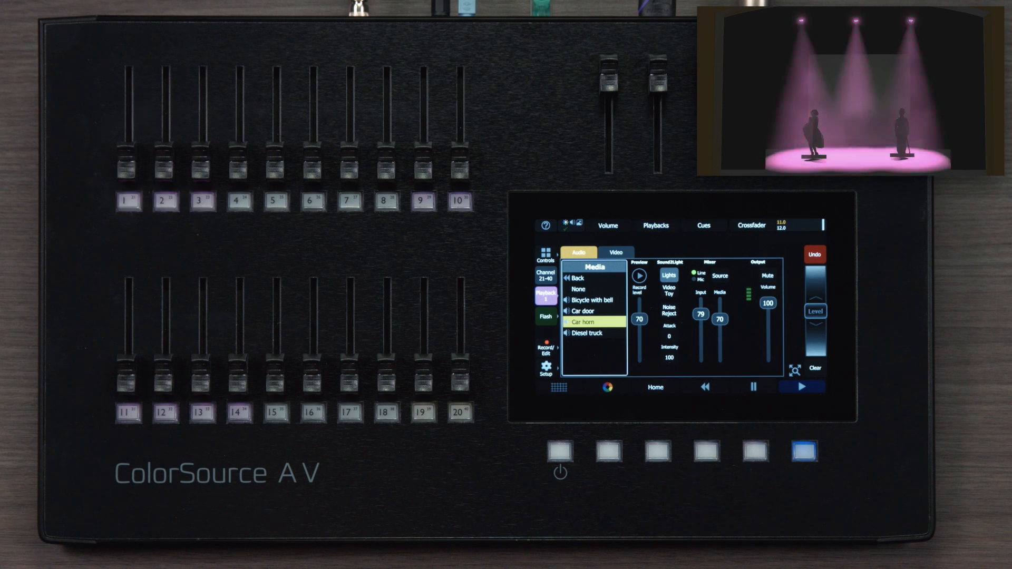
left_click(654, 226)
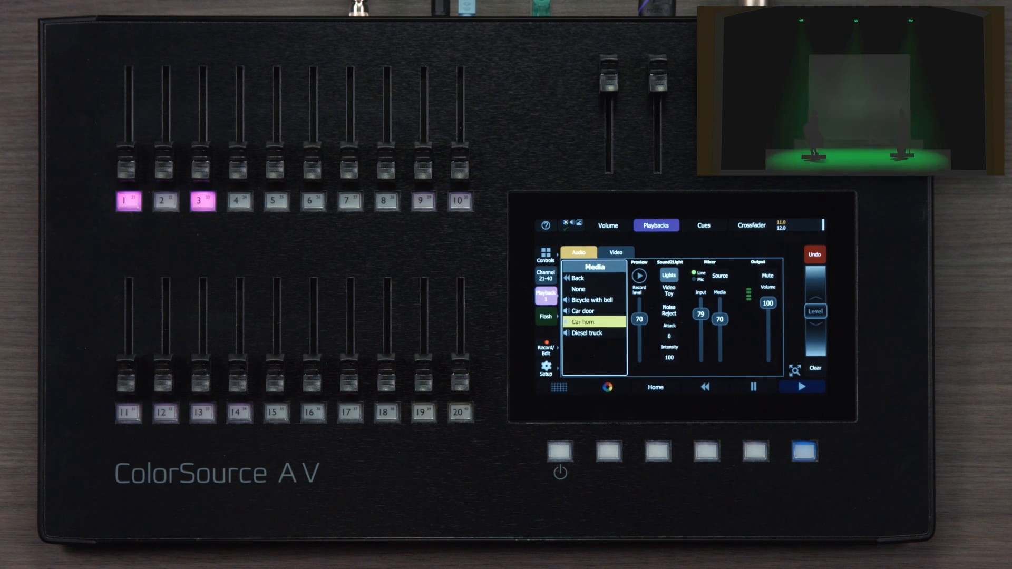
left_click(166, 200)
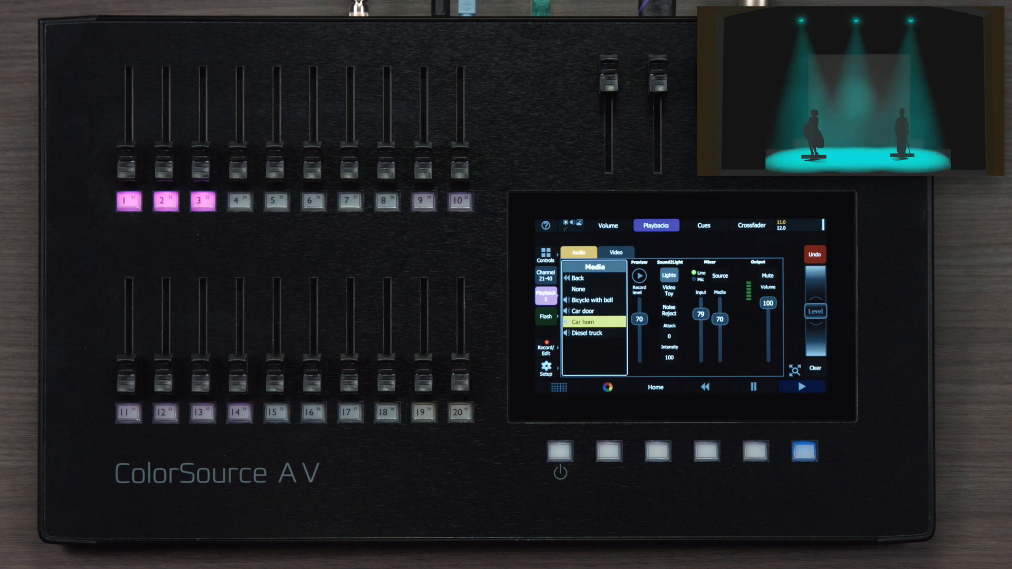